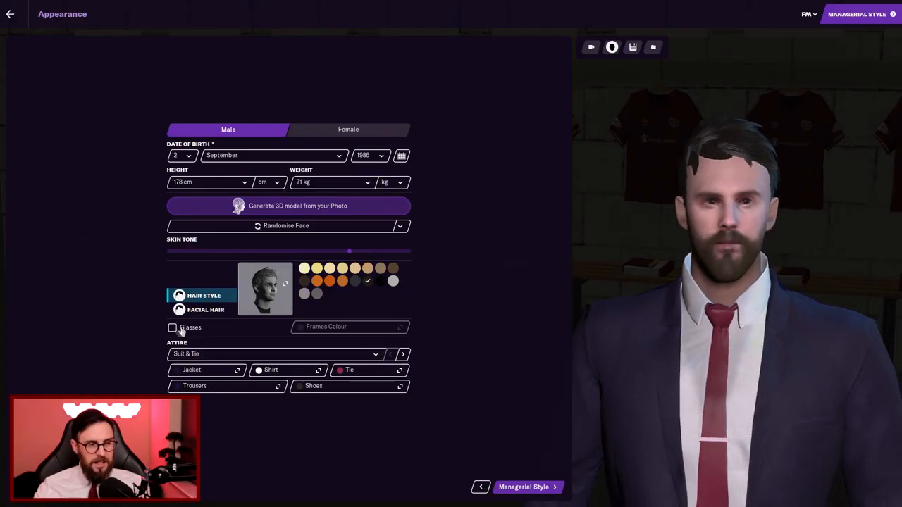
# Step: Give the manager glasses, set past playing experience to Sunday League Footballer, and confirm
pyautogui.click(173, 327)
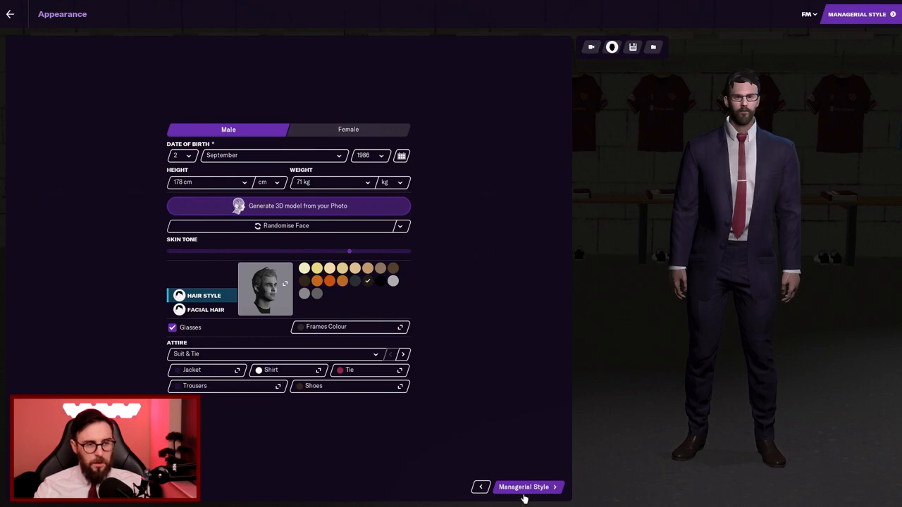
pyautogui.click(524, 487)
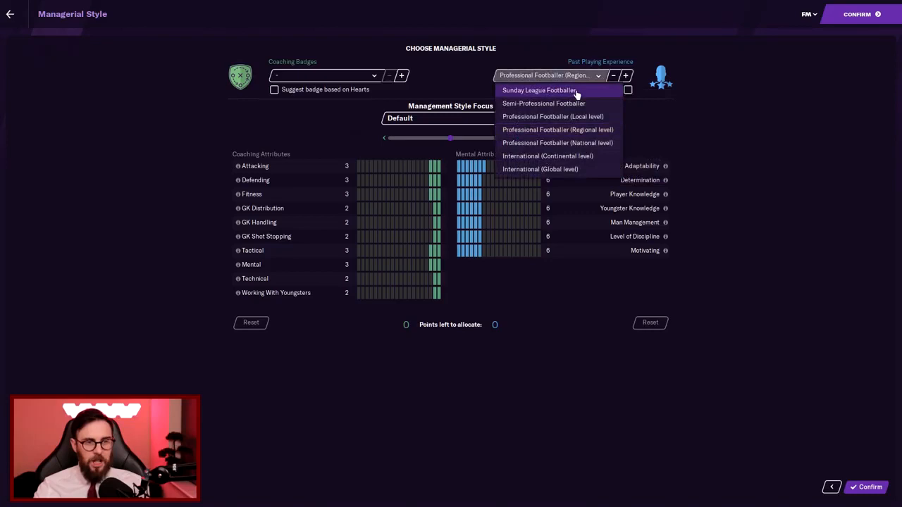
pyautogui.click(539, 90)
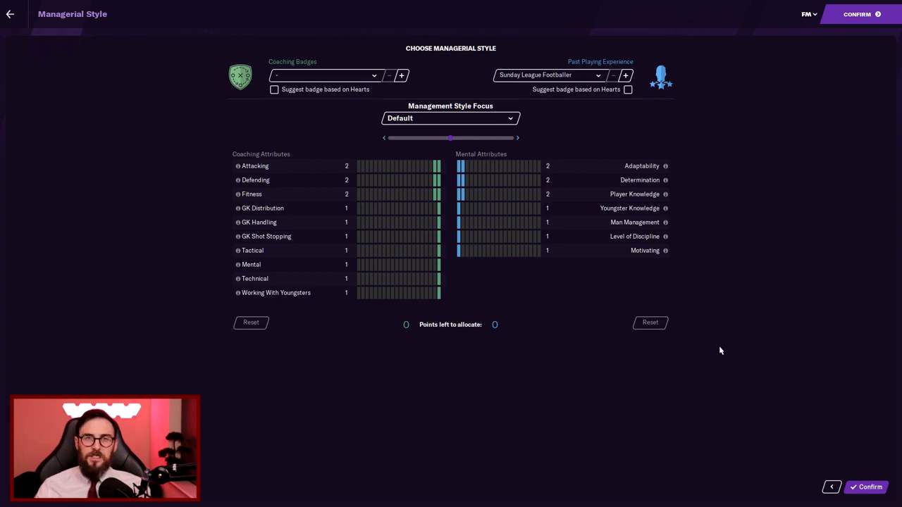
pyautogui.moveTo(301, 168)
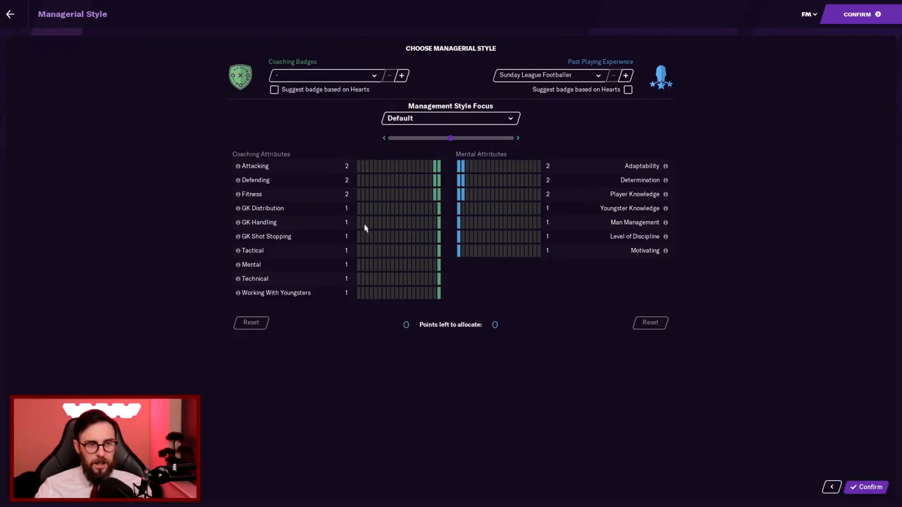
pyautogui.click(870, 487)
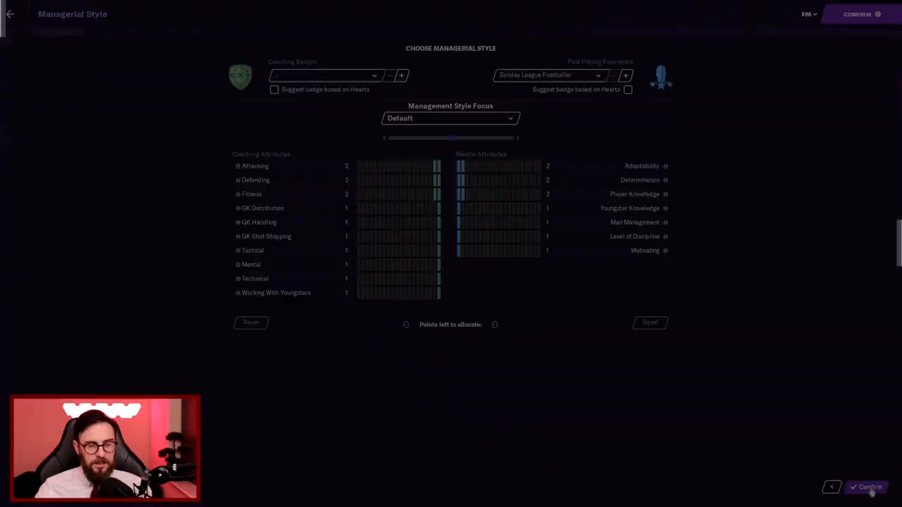
# Step: Confirm manager creation to bring up the Hearts appointment news
pyautogui.click(870, 488)
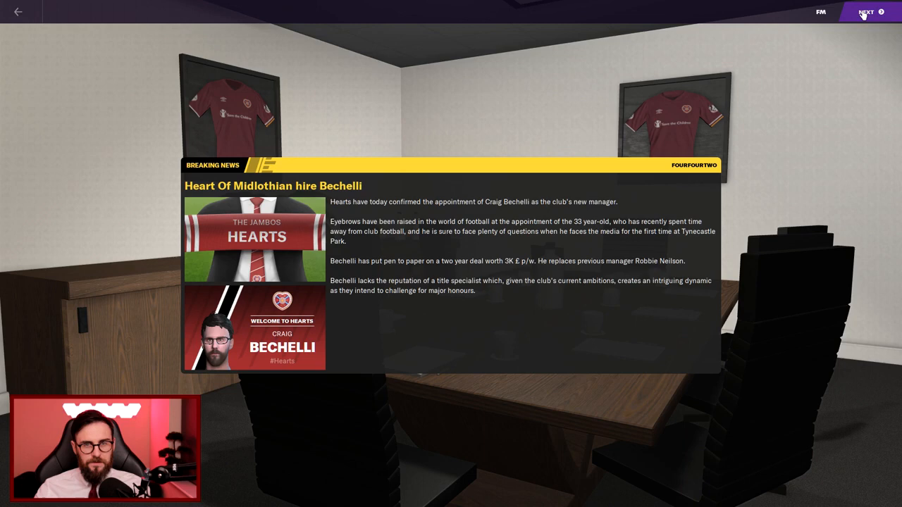
# Step: Continue past the appointment news to the chairman's Hearts overview
pyautogui.click(866, 12)
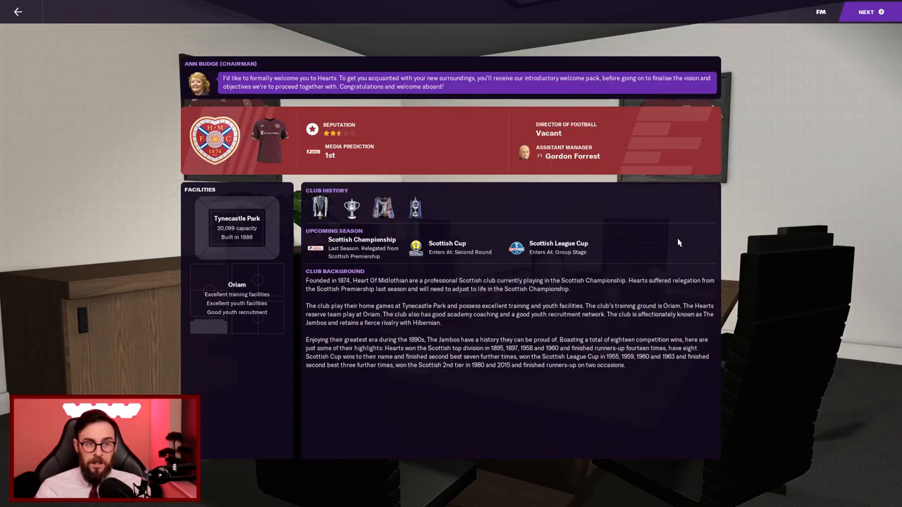
pyautogui.moveTo(660, 138)
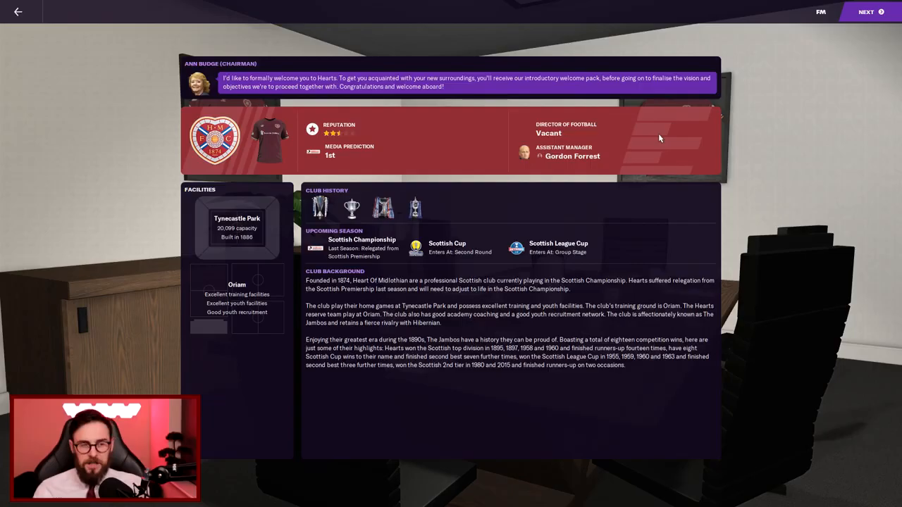
pyautogui.moveTo(482, 412)
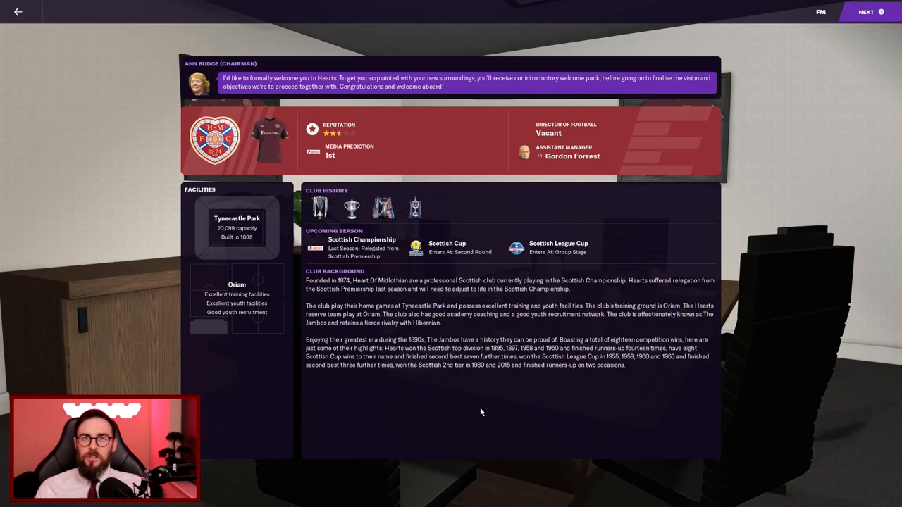
# Step: Page through the squad report and board club vision to reach the inbox
pyautogui.click(865, 12)
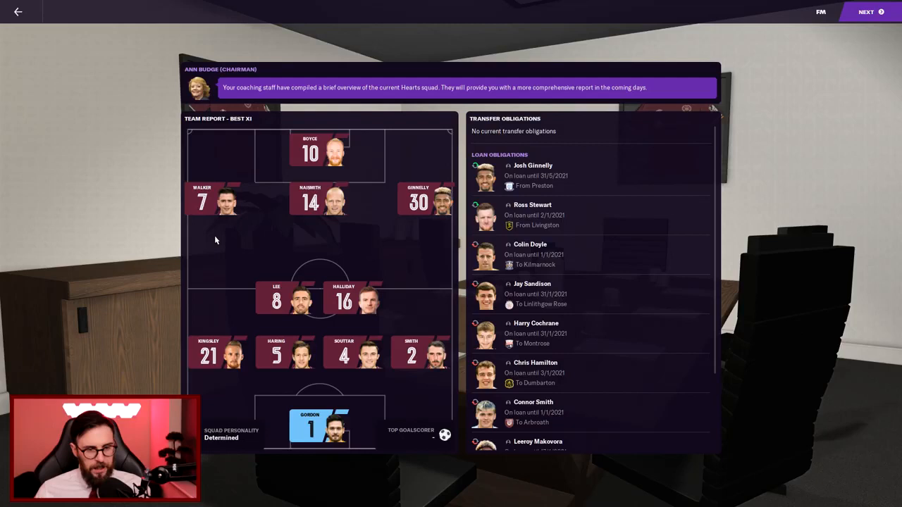
pyautogui.scroll(-3)
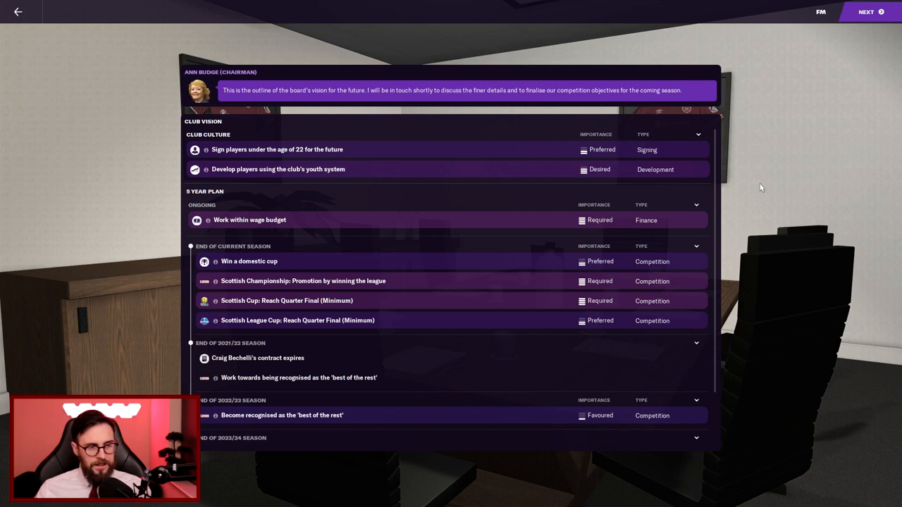
pyautogui.scroll(-3)
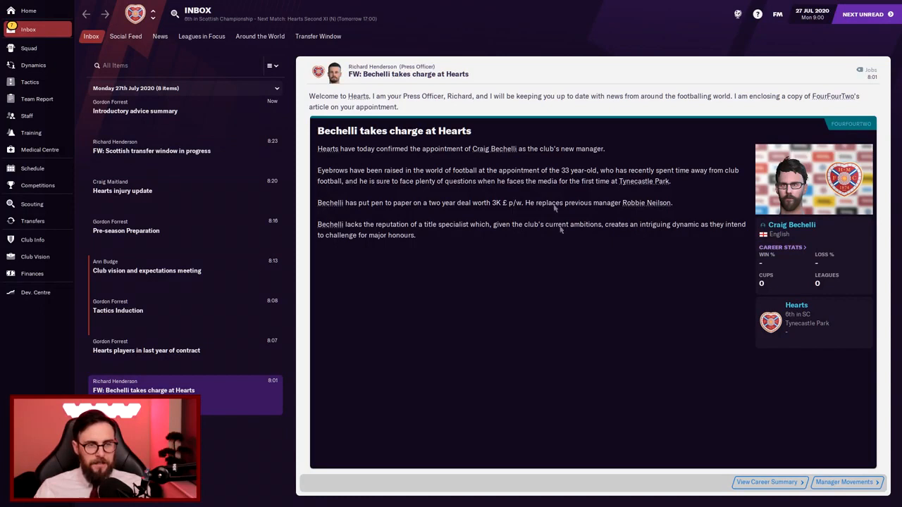
pyautogui.moveTo(561, 301)
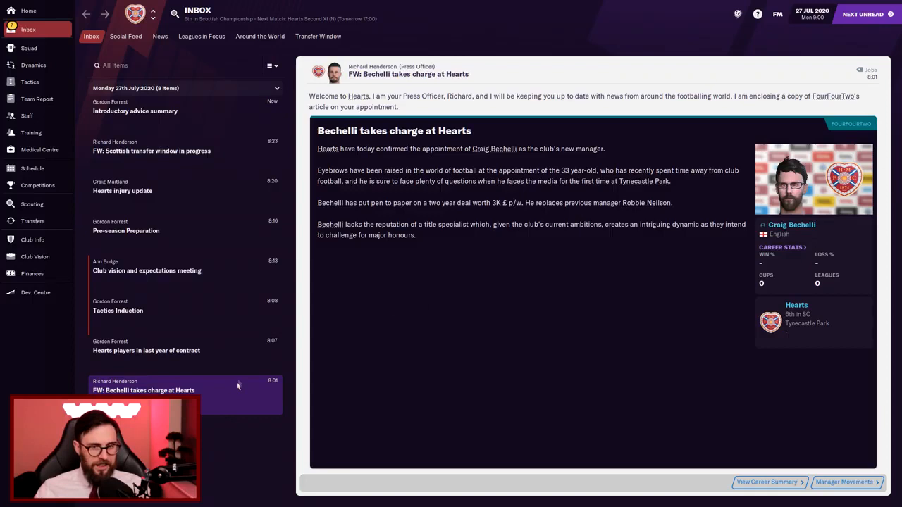
# Step: Open the 'Hearts players in last year of contract' message and scroll its table
pyautogui.click(146, 350)
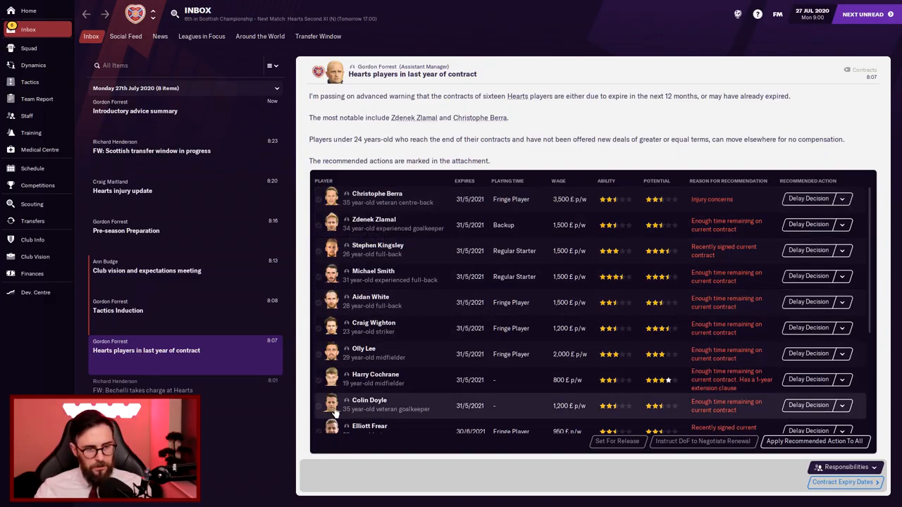
pyautogui.scroll(-3)
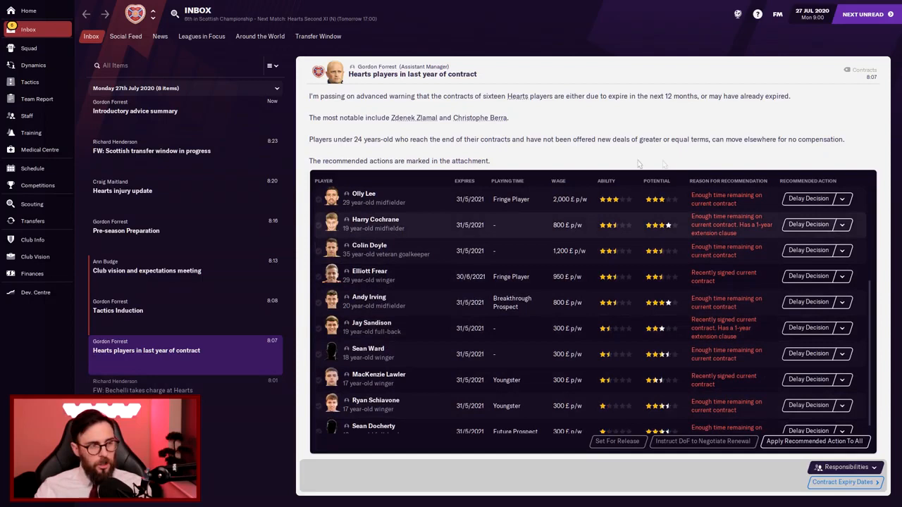
pyautogui.moveTo(498, 246)
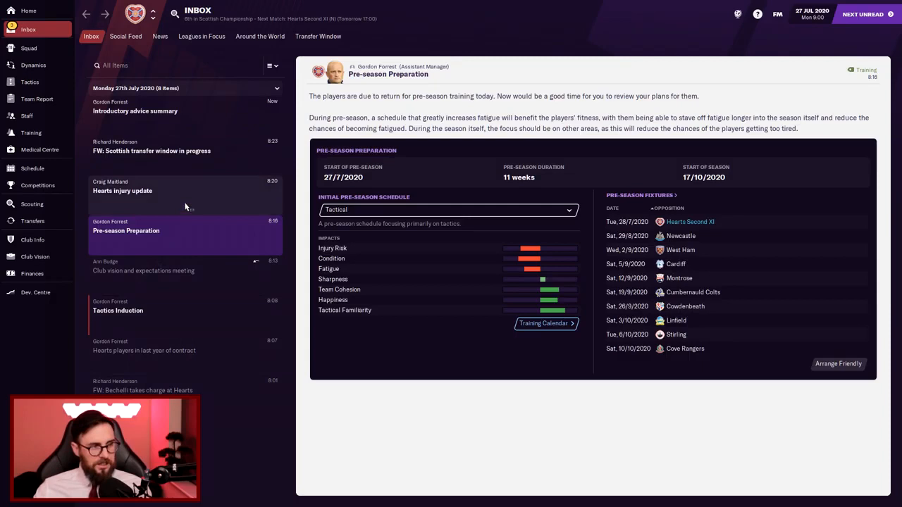
# Step: Read the Hearts injury update, then view the club finances summary
pyautogui.click(123, 186)
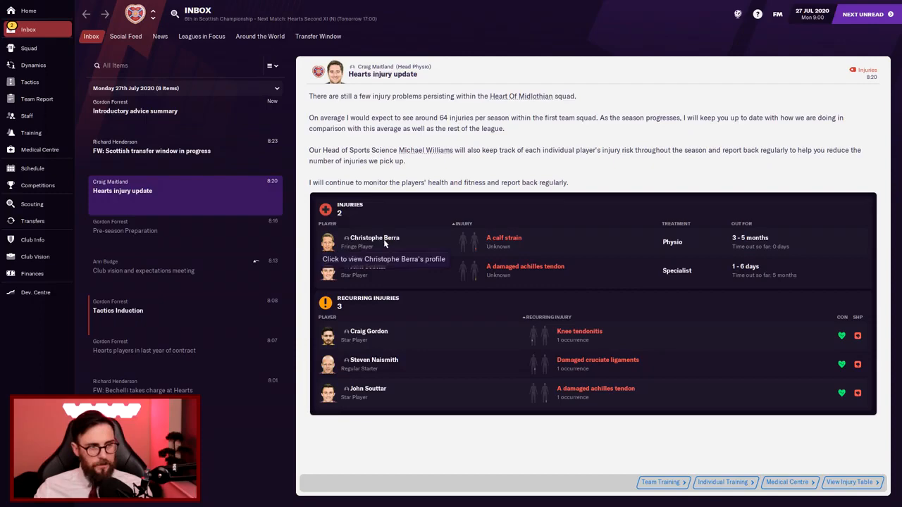
pyautogui.moveTo(131, 179)
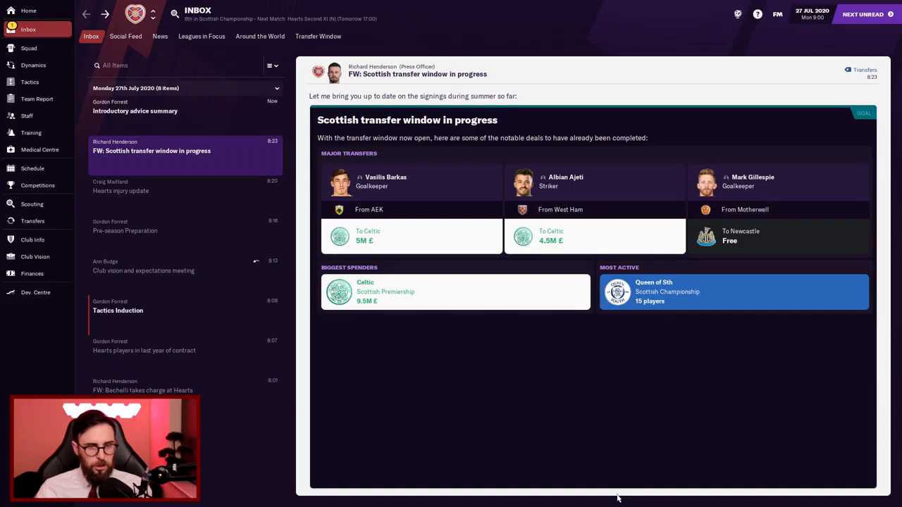
pyautogui.click(32, 273)
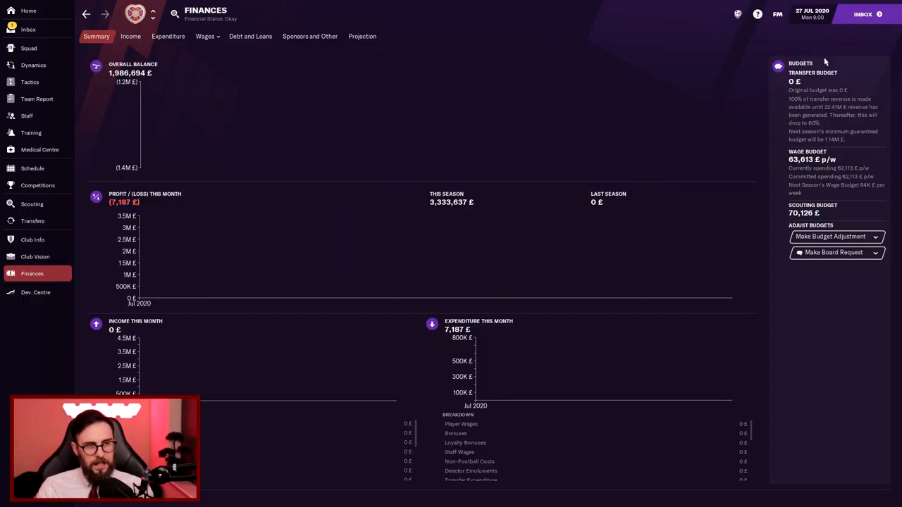
pyautogui.moveTo(104, 278)
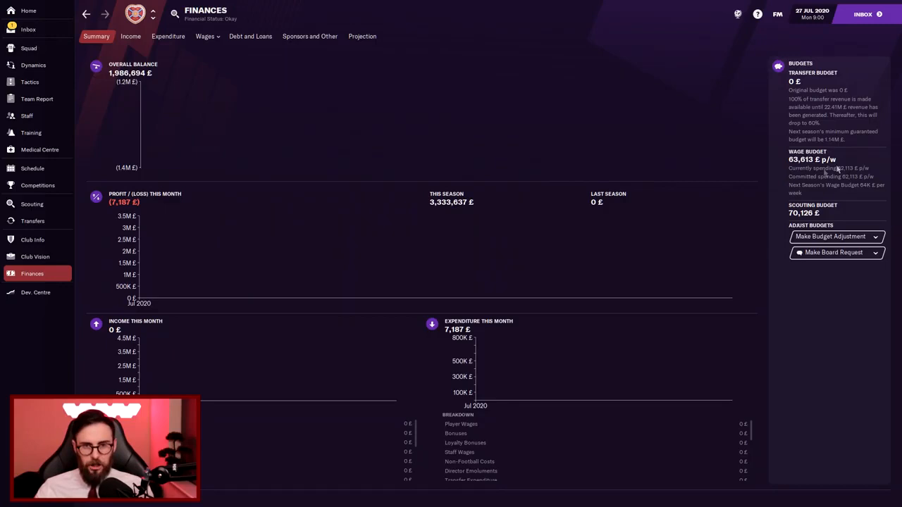
pyautogui.click(29, 48)
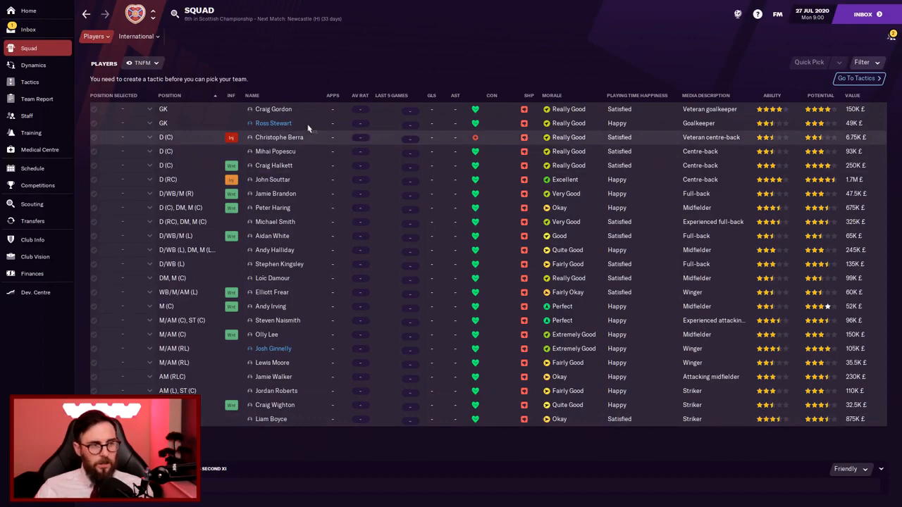
pyautogui.click(273, 109)
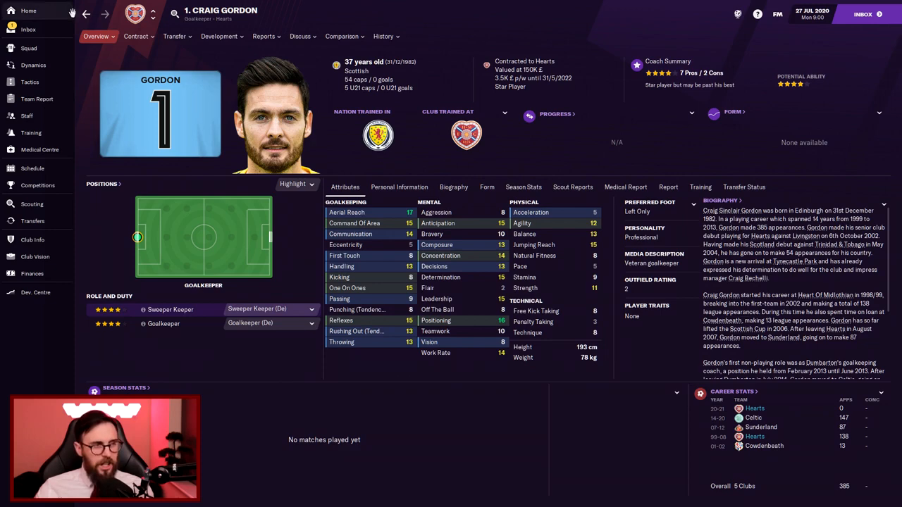
pyautogui.click(28, 48)
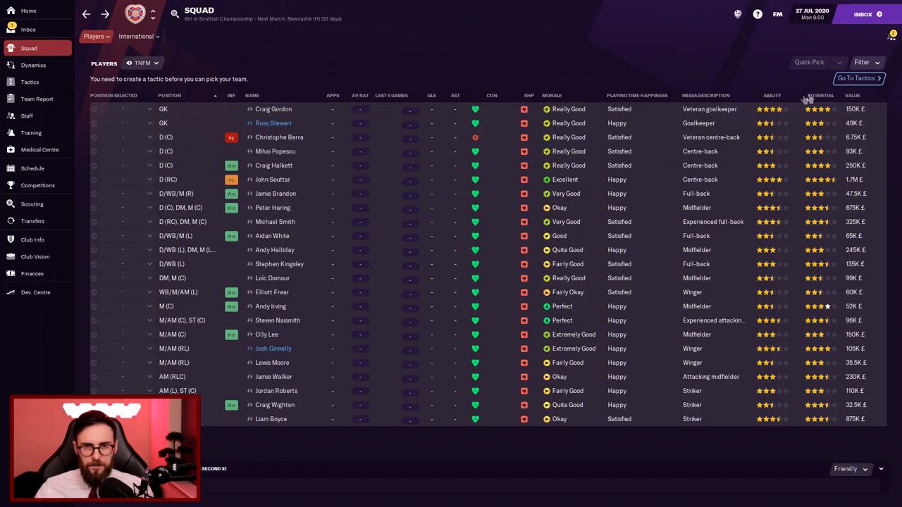
pyautogui.click(769, 95)
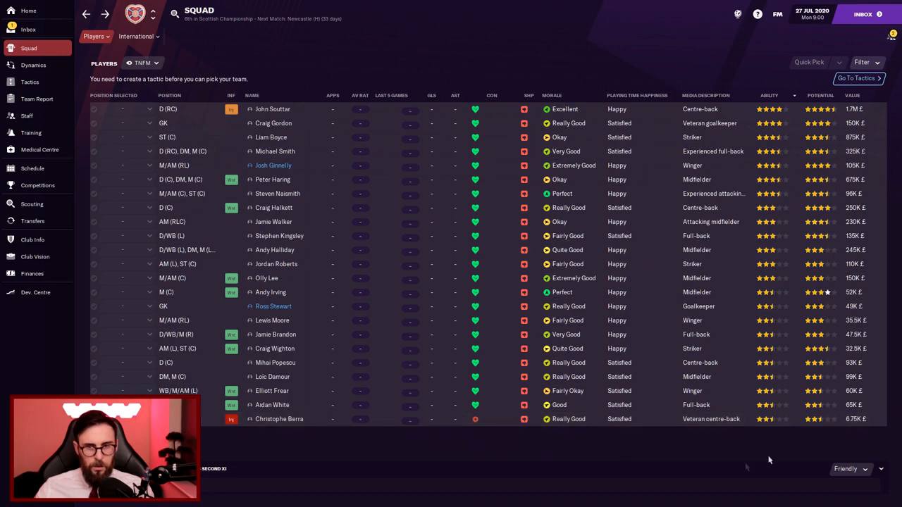
pyautogui.click(272, 109)
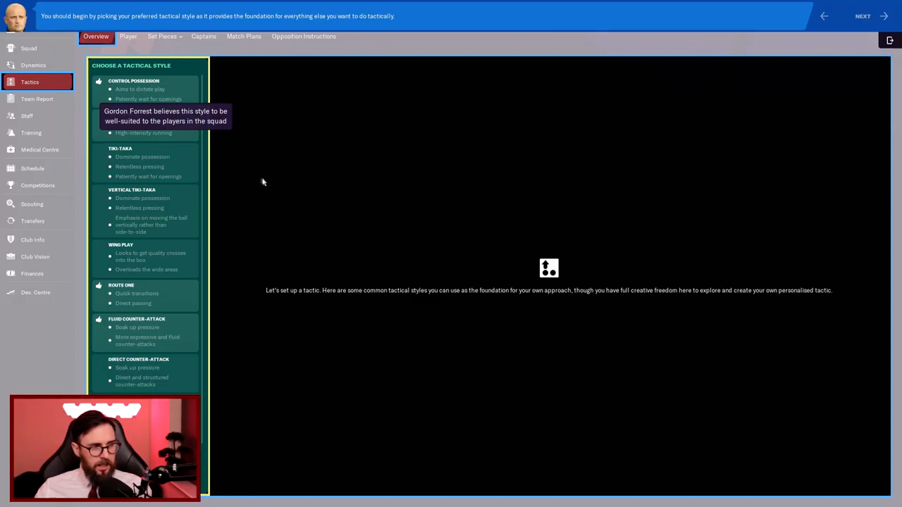
# Step: Pick the Control Possession style and preview the 5-2-2-1 WB formation
pyautogui.click(134, 80)
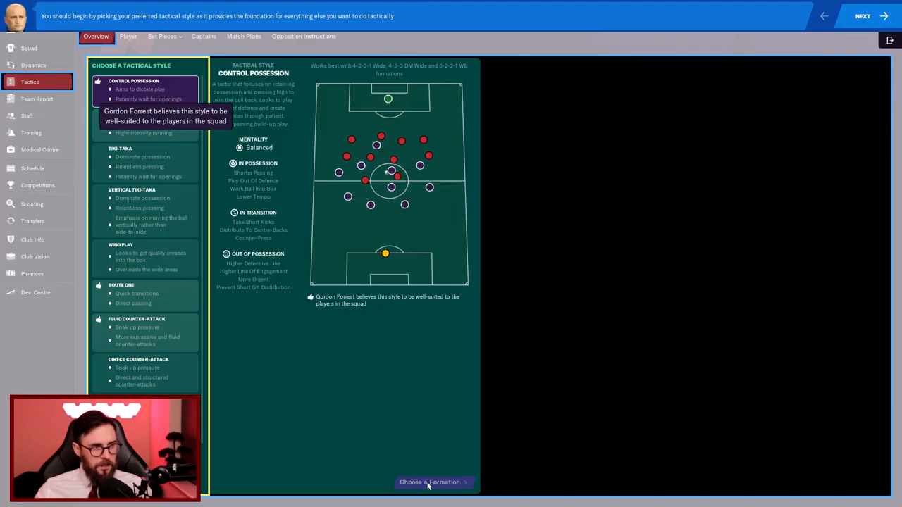
pyautogui.click(430, 482)
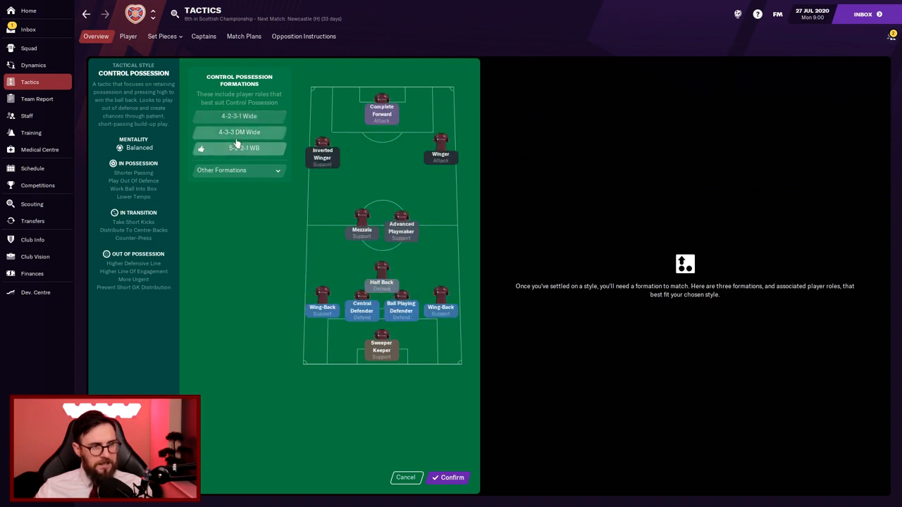
pyautogui.click(244, 148)
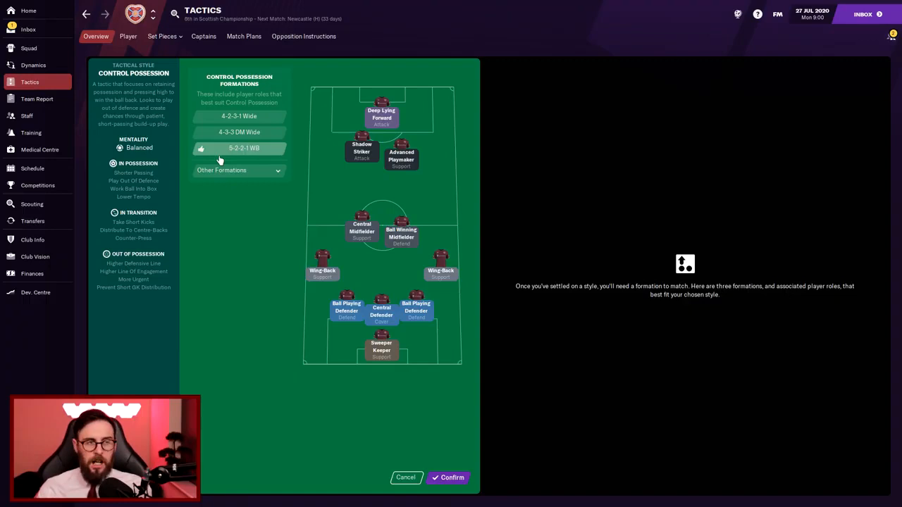
pyautogui.moveTo(423, 420)
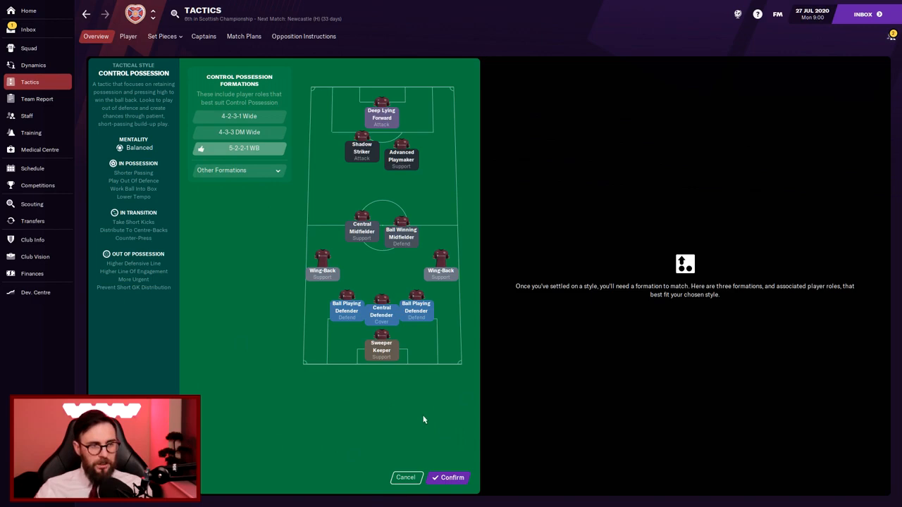
# Step: Confirm the 5-2-2-1 WB tactic, leave the player profile, and open the Development Centre
pyautogui.click(448, 478)
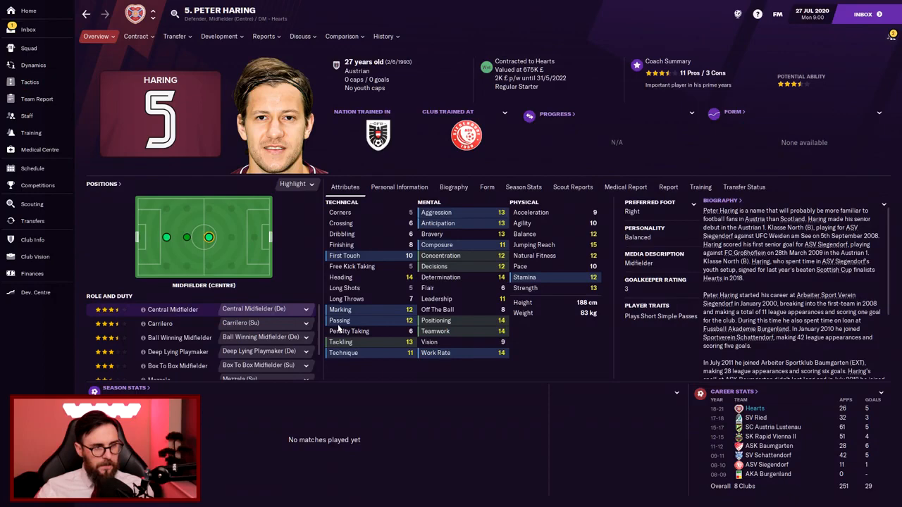
pyautogui.click(29, 82)
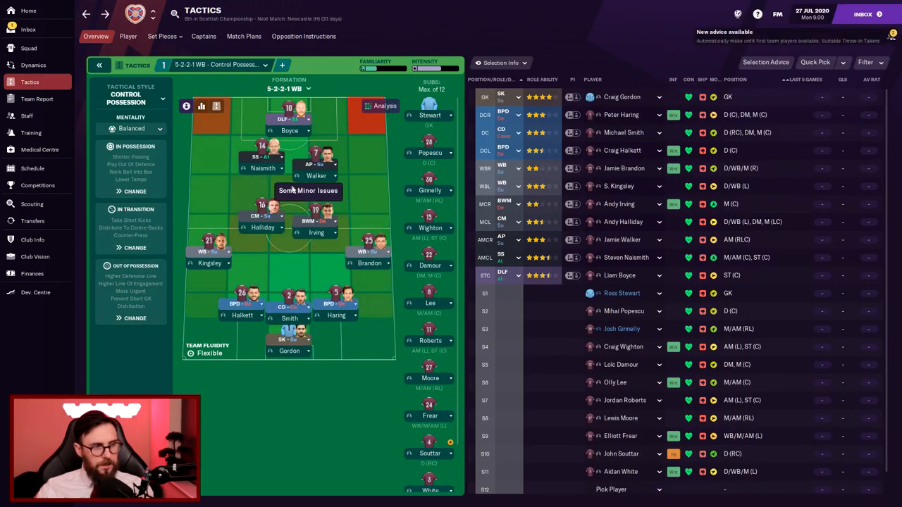
pyautogui.click(36, 291)
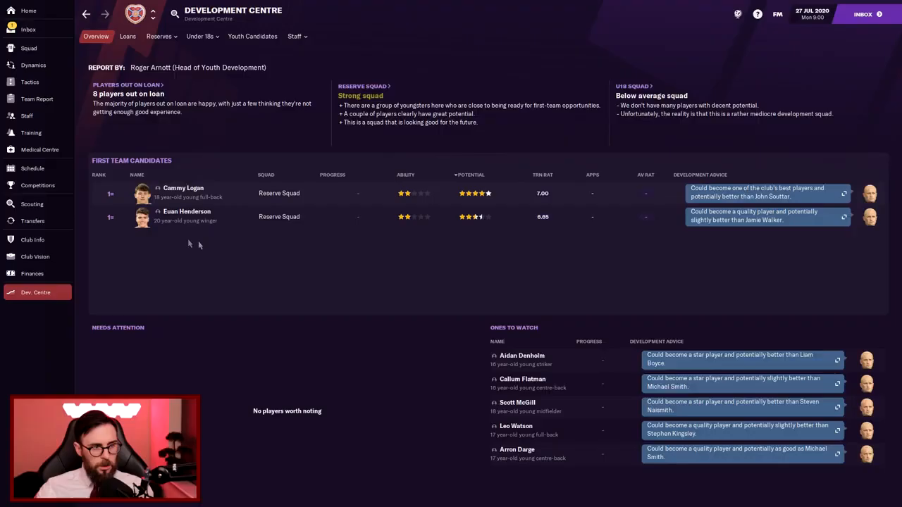
pyautogui.moveTo(166, 182)
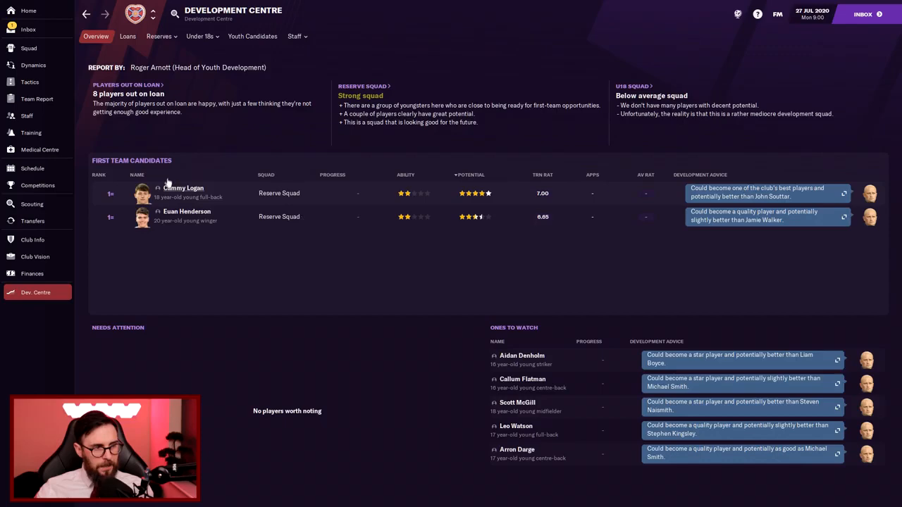
# Step: Browse the Development Centre overview and open the Under-18s squad list
pyautogui.click(183, 188)
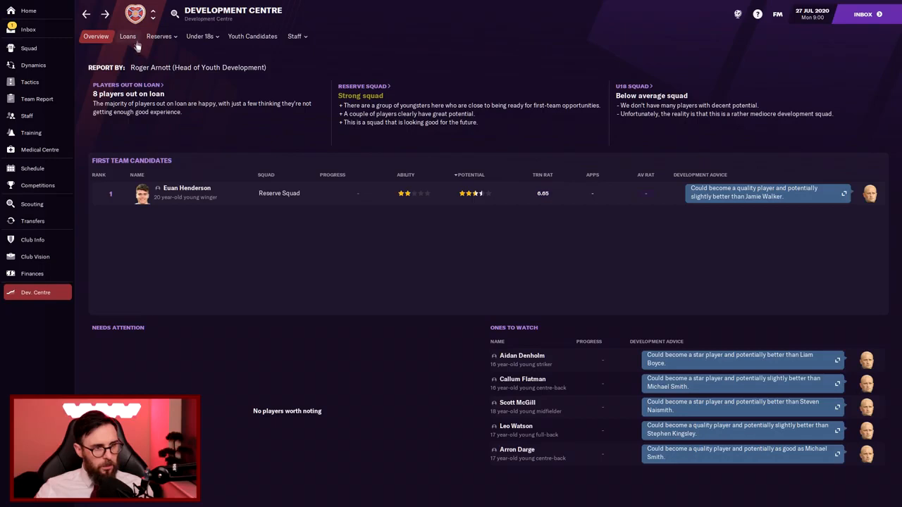
pyautogui.click(199, 36)
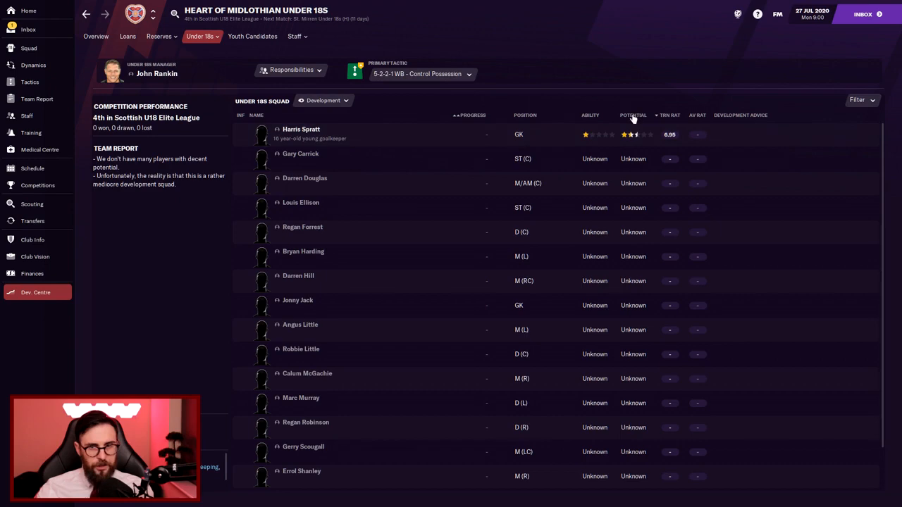
pyautogui.click(159, 36)
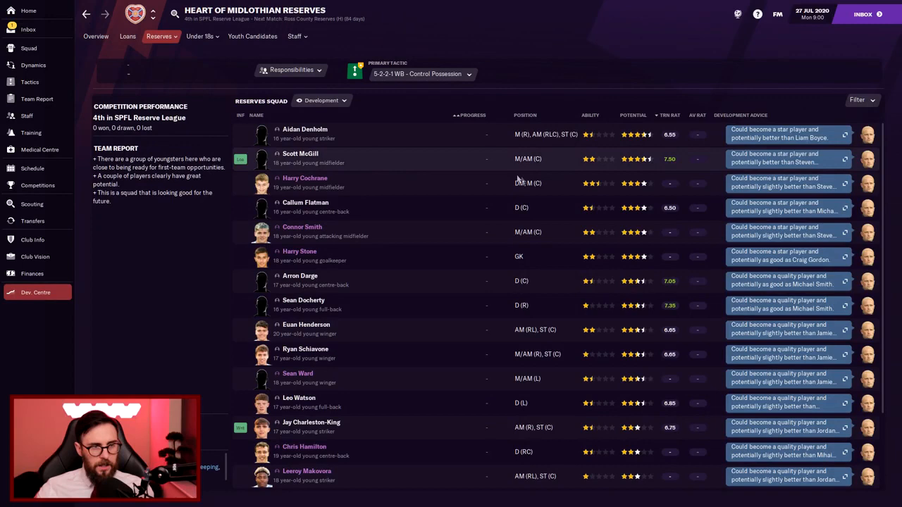
pyautogui.click(304, 129)
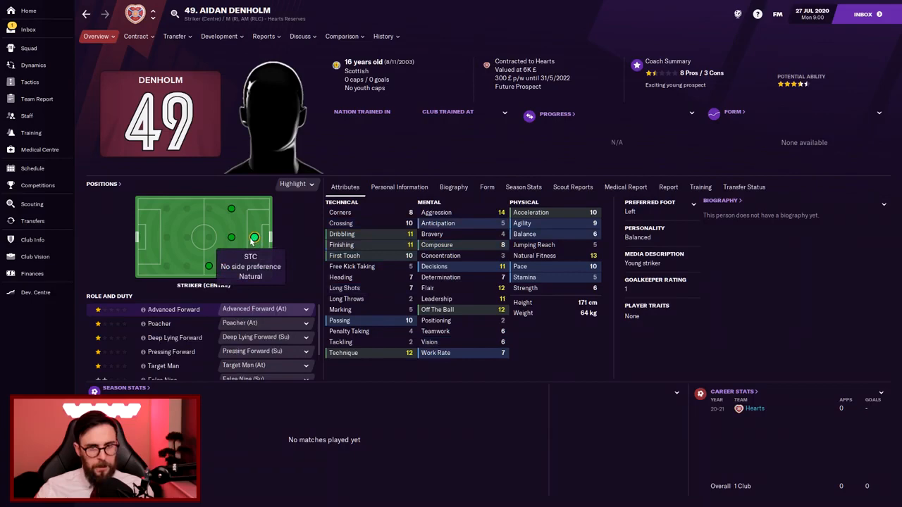
pyautogui.click(86, 14)
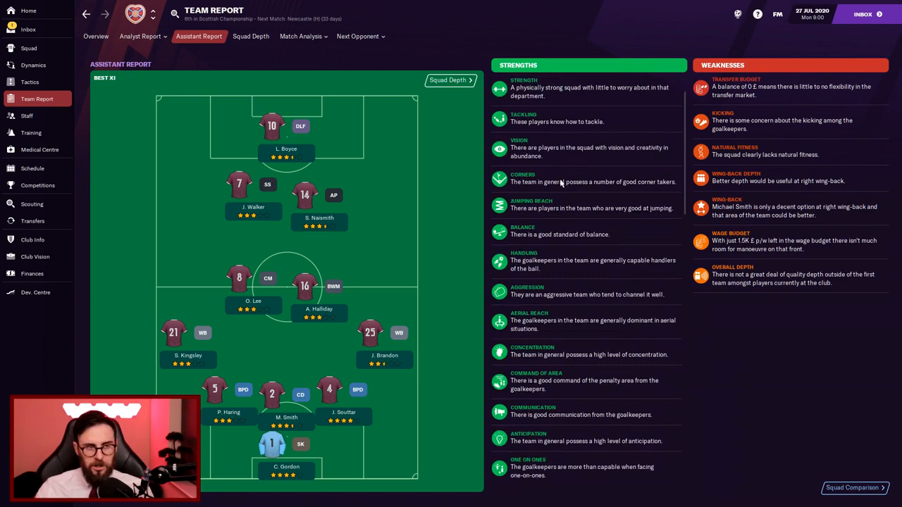
# Step: Move from the assistant's best-XI report to the Squad Depth view
pyautogui.click(251, 35)
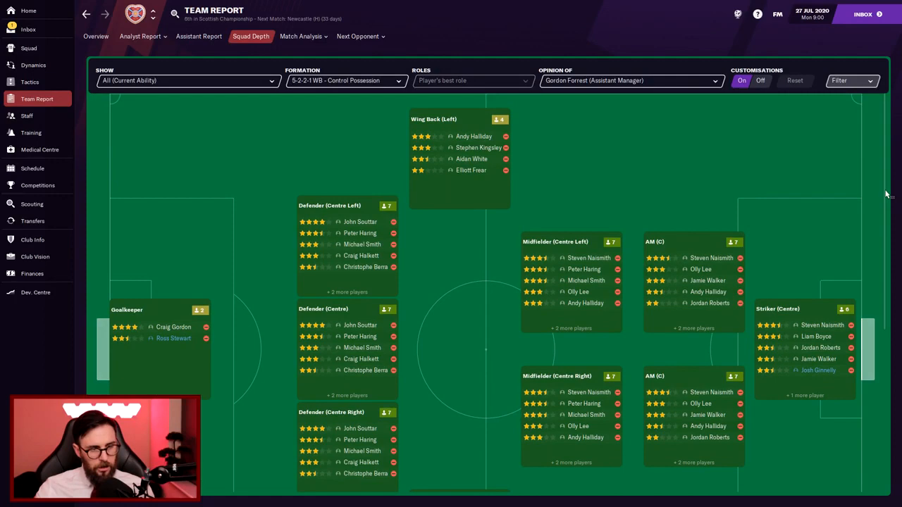
pyautogui.click(174, 339)
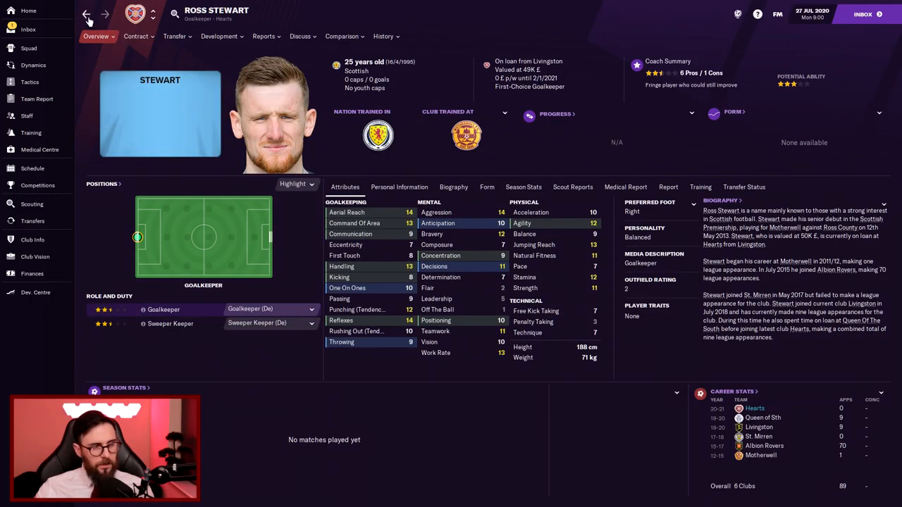
pyautogui.click(36, 98)
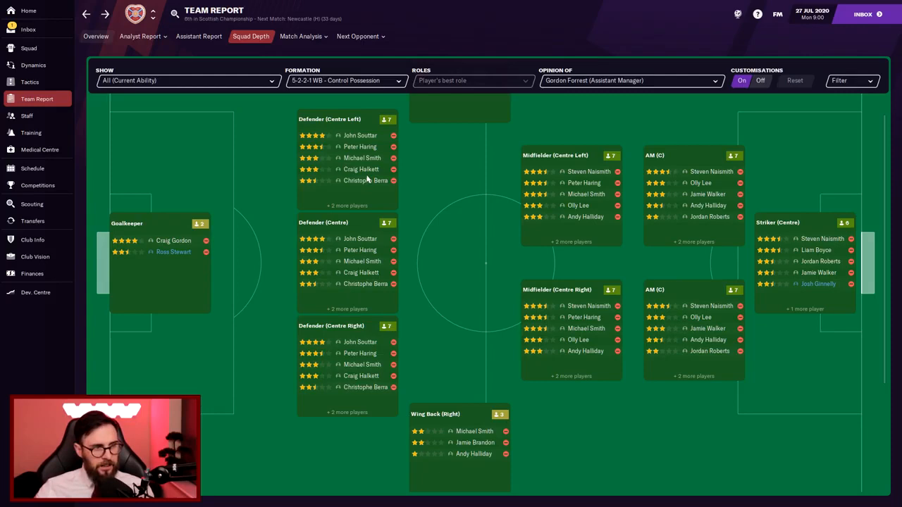
pyautogui.moveTo(365, 387)
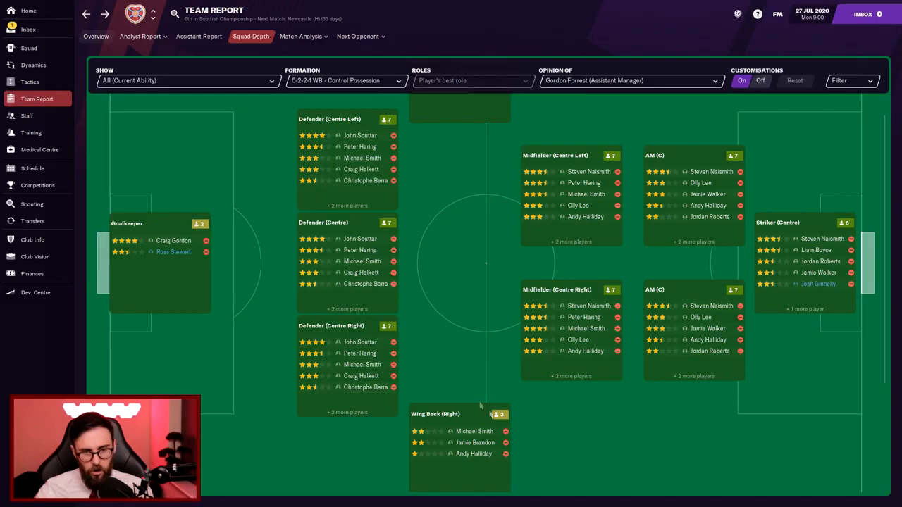
pyautogui.moveTo(779, 153)
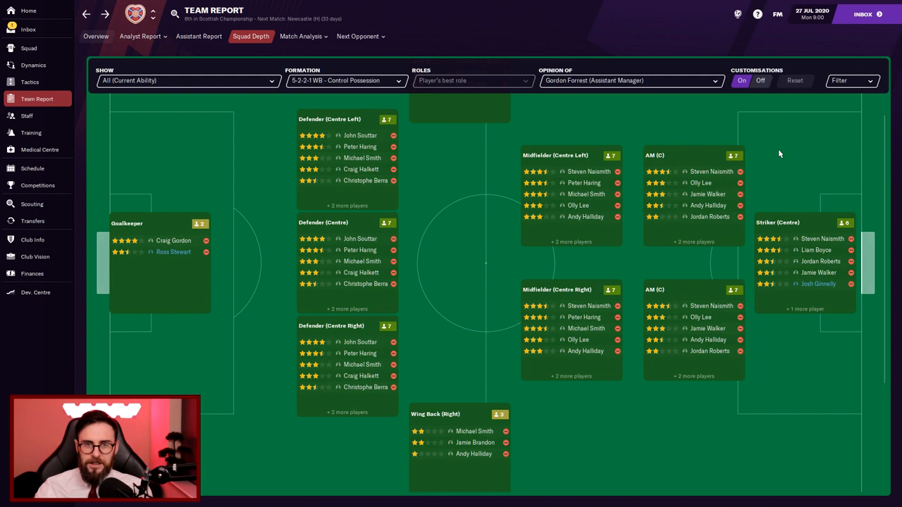
pyautogui.moveTo(811, 358)
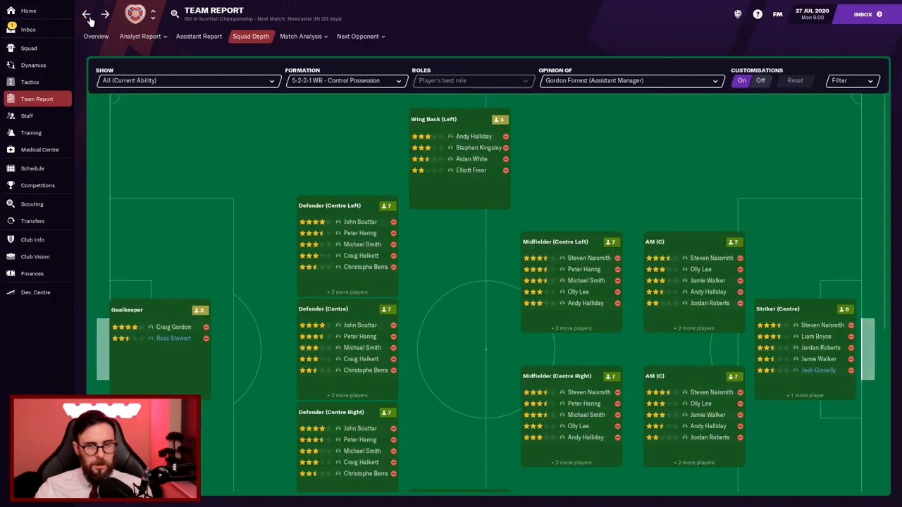
pyautogui.moveTo(39, 47)
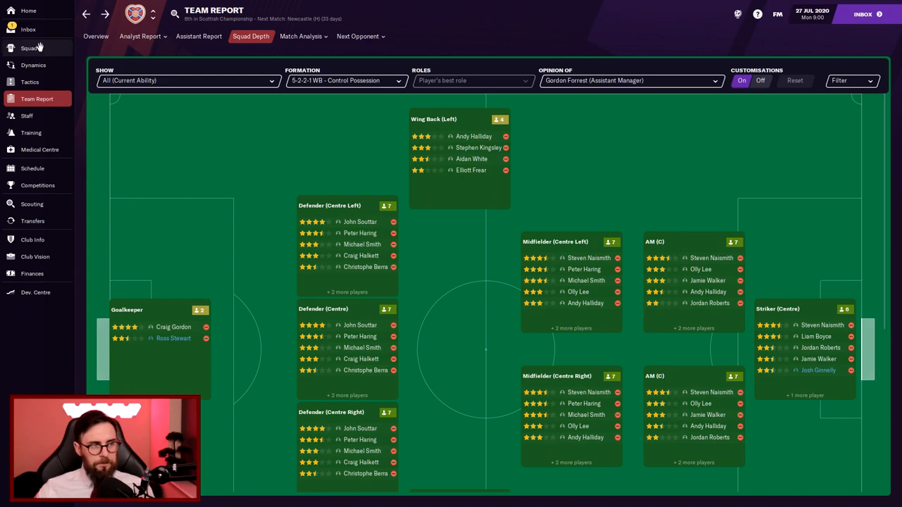
pyautogui.click(32, 167)
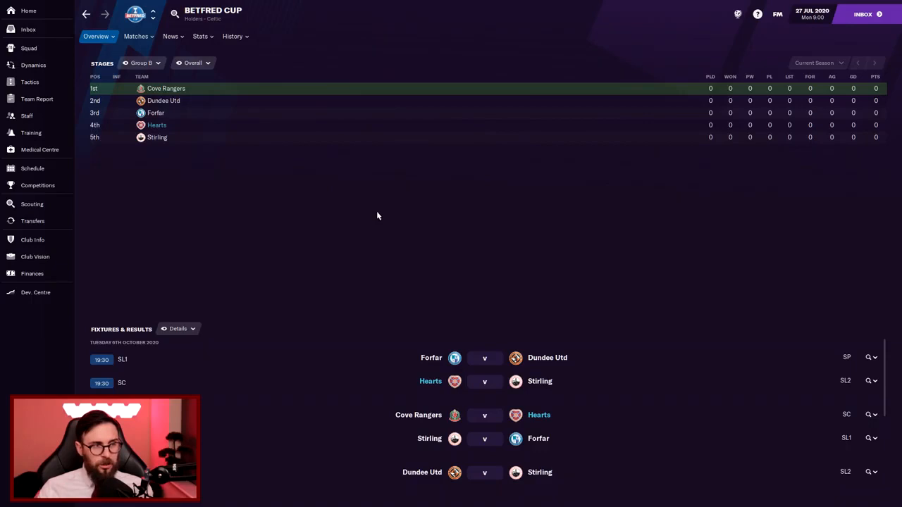
pyautogui.moveTo(324, 257)
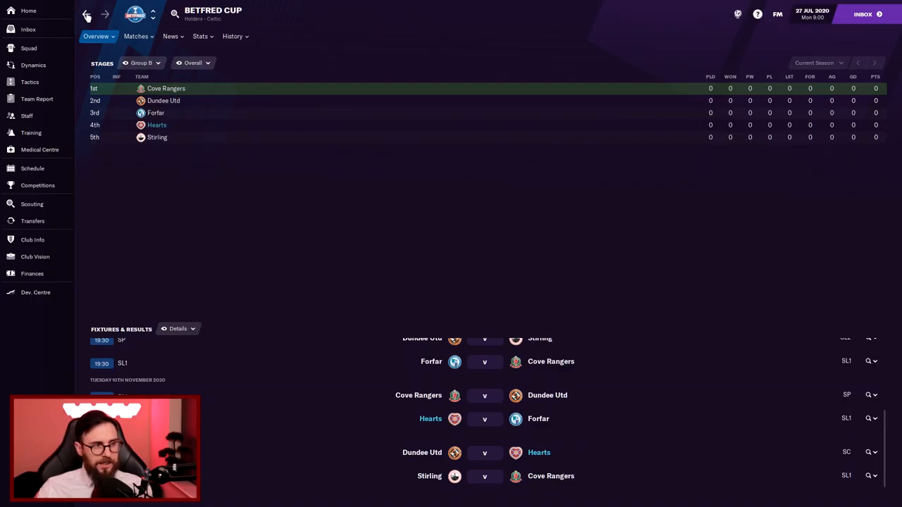
# Step: Return from the Betfred Cup Group B page to the season fixture schedule
pyautogui.click(32, 168)
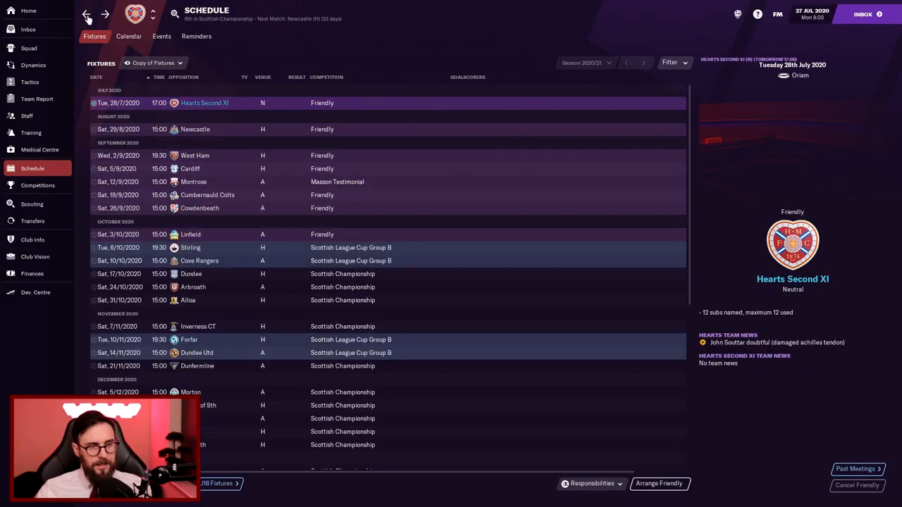
# Step: Open the Dynamics overview, then the Hierarchy of squad leaders and influencers
pyautogui.click(33, 65)
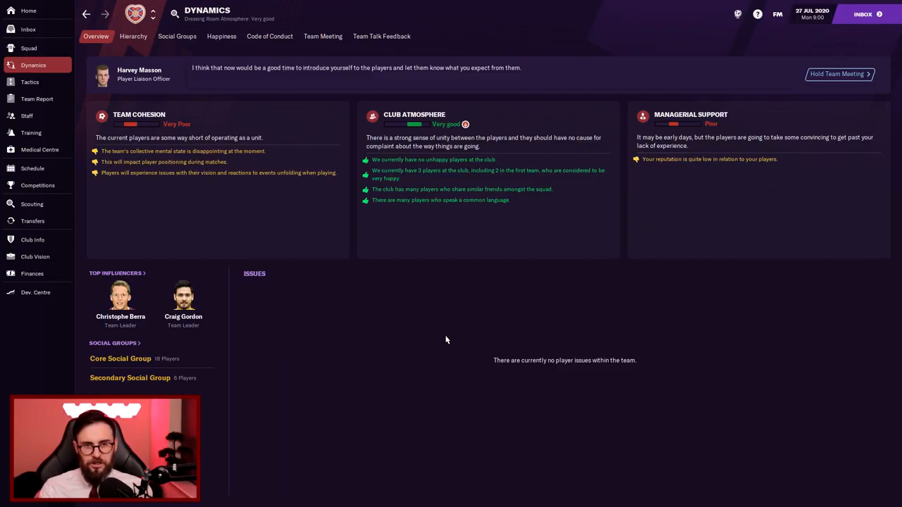
pyautogui.moveTo(184, 275)
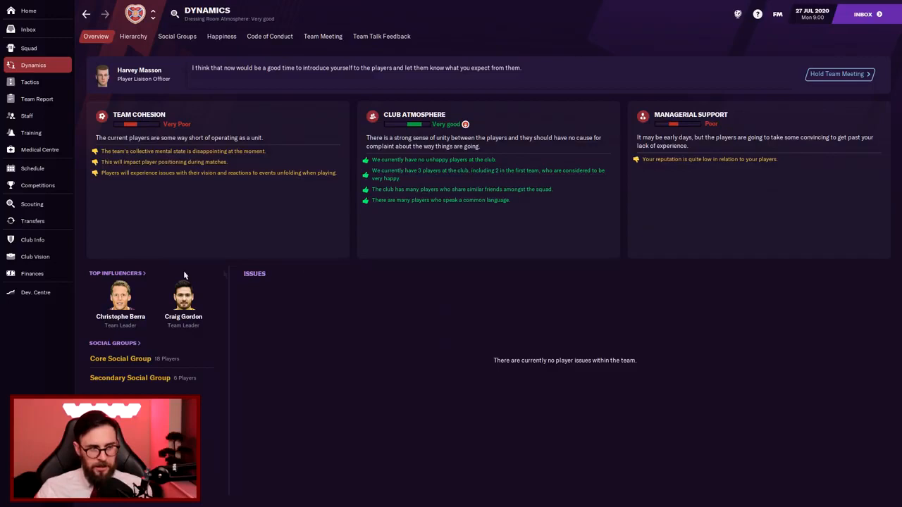
pyautogui.click(133, 36)
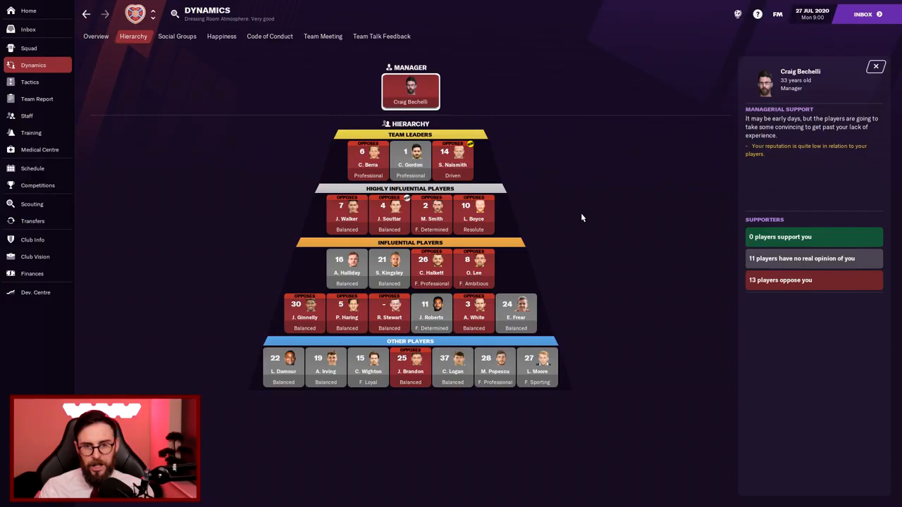
pyautogui.click(27, 115)
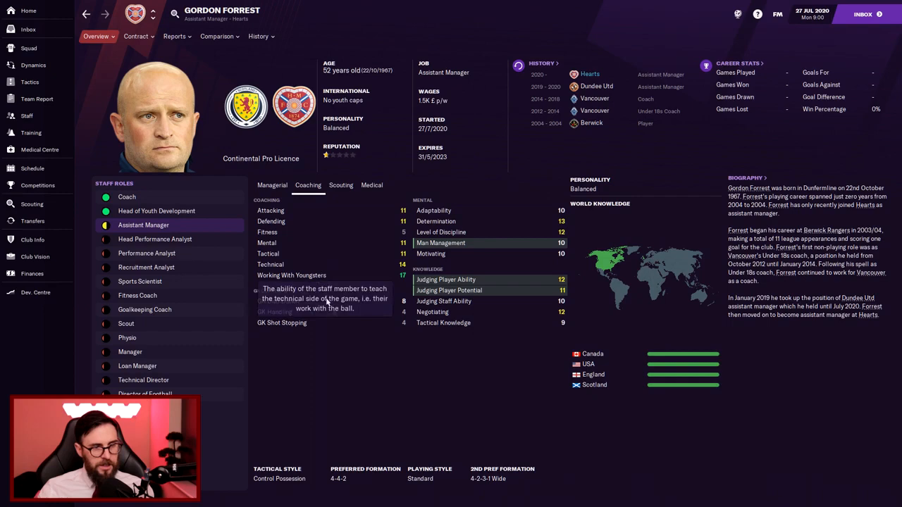
pyautogui.click(27, 116)
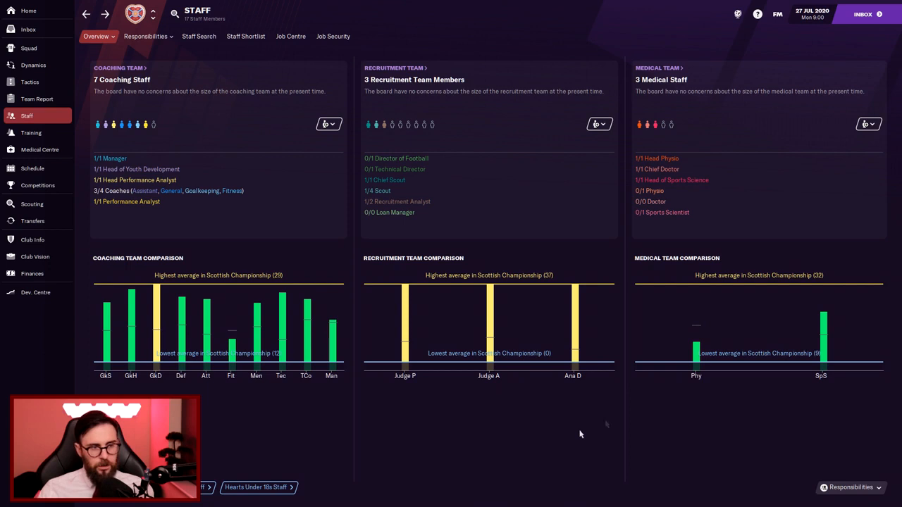
pyautogui.moveTo(662, 129)
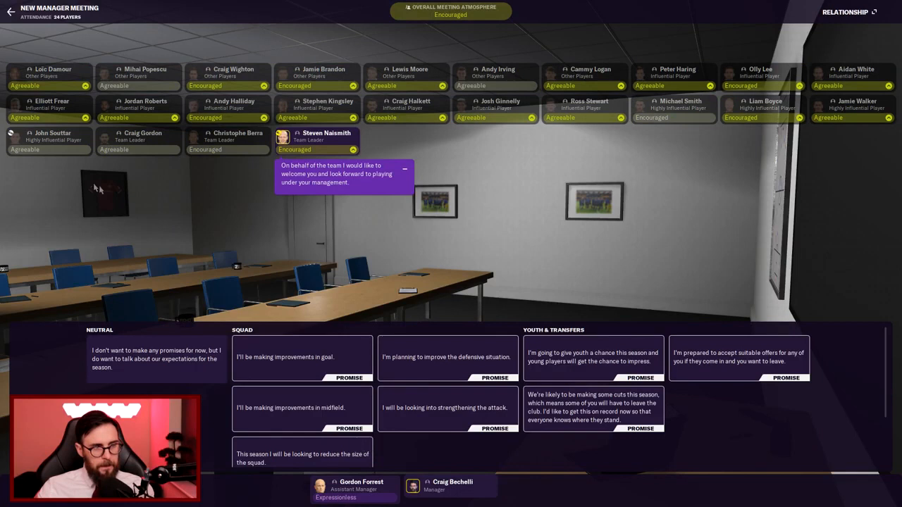
pyautogui.moveTo(136, 374)
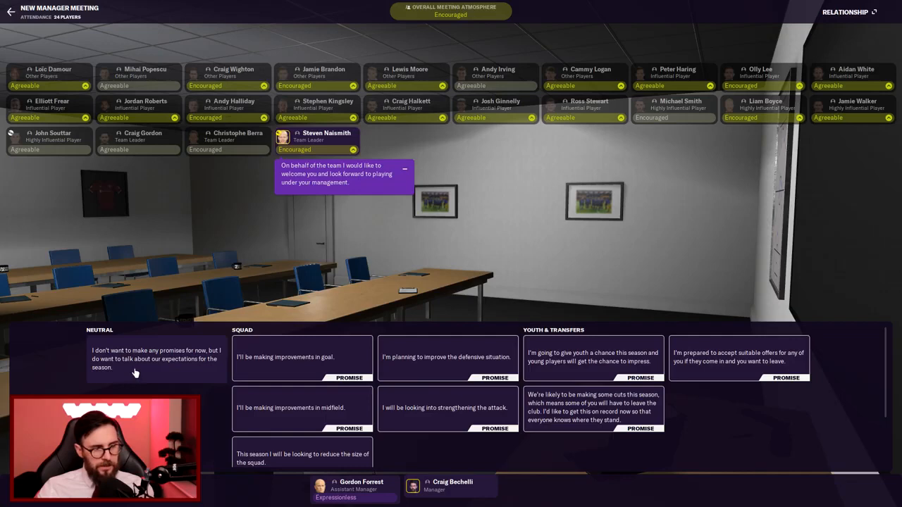
# Step: Make no promises and convince Naismith with a modest Scottish Cup target
pyautogui.click(157, 358)
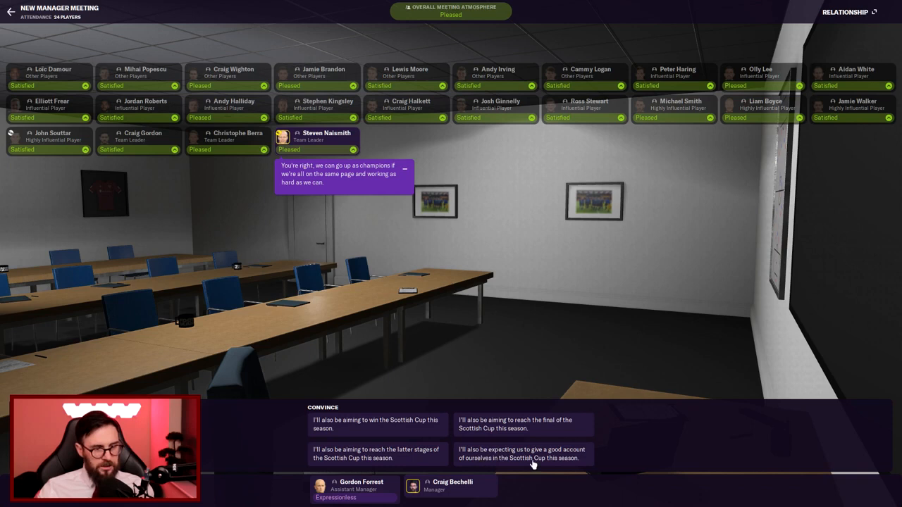
pyautogui.click(522, 455)
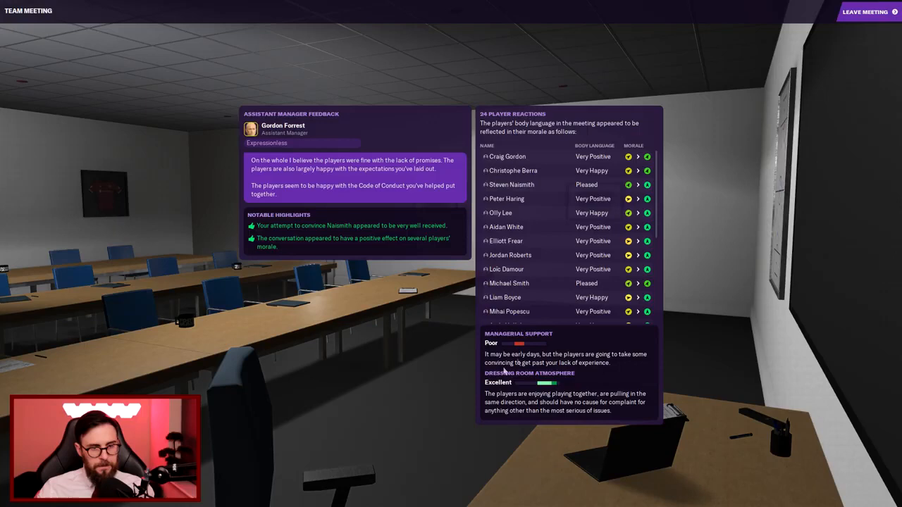
# Step: Scroll the player reactions and leave the meeting, advancing to the friendly day
pyautogui.scroll(-3)
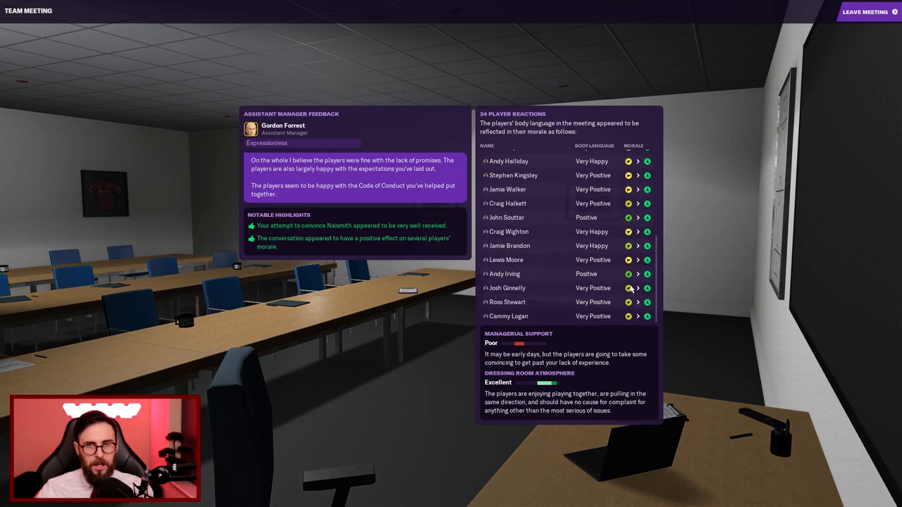
pyautogui.click(866, 12)
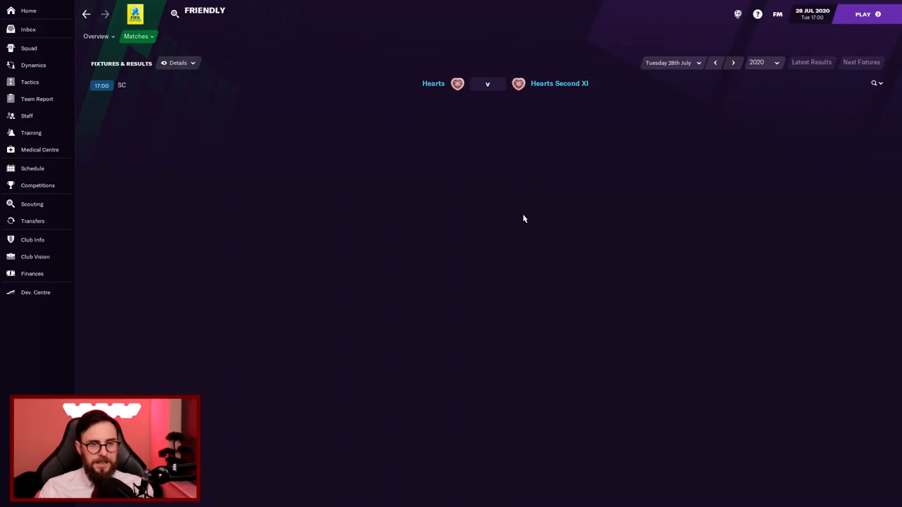
pyautogui.moveTo(637, 150)
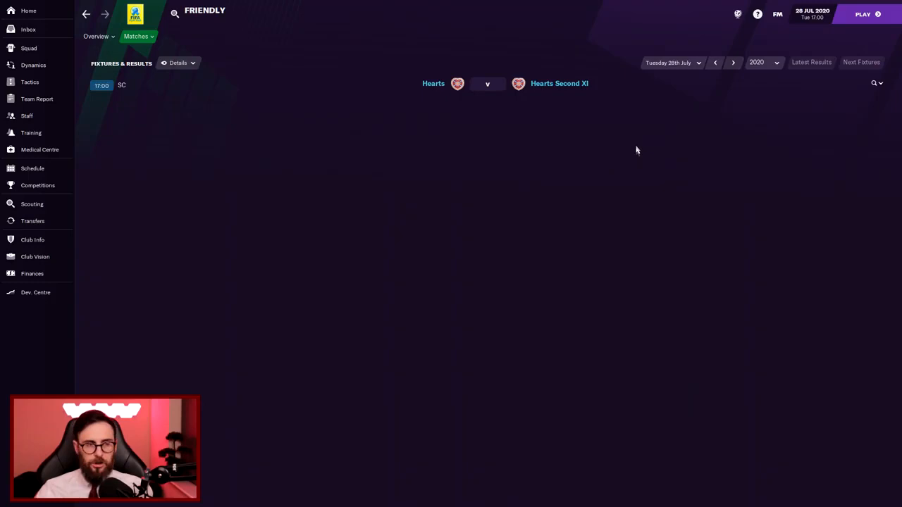
pyautogui.click(863, 15)
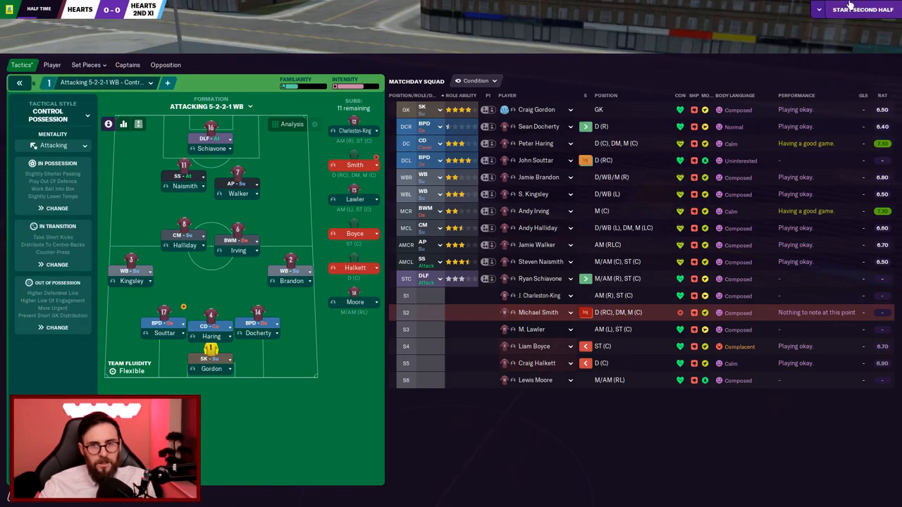
# Step: Start the second half and confirm the Very Attacking 5-2-3 WB Wide switch with Lawler and Moore
pyautogui.click(862, 9)
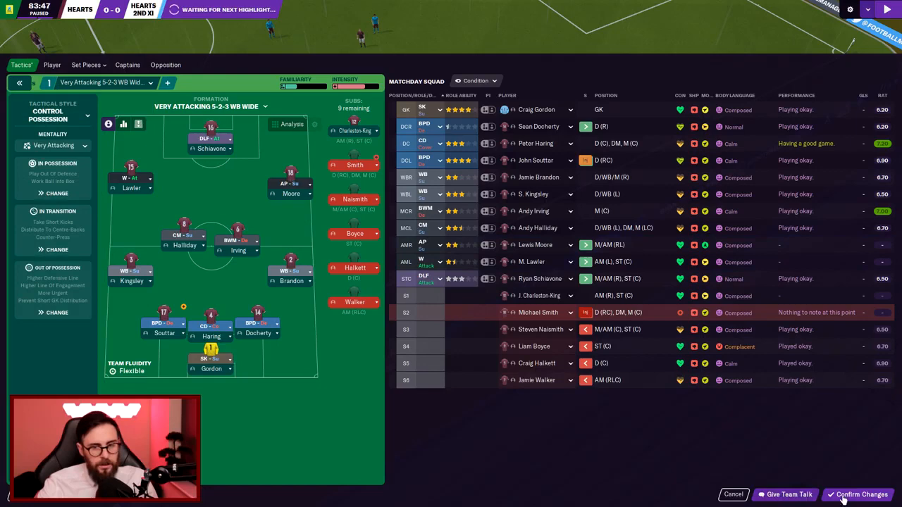
pyautogui.click(859, 495)
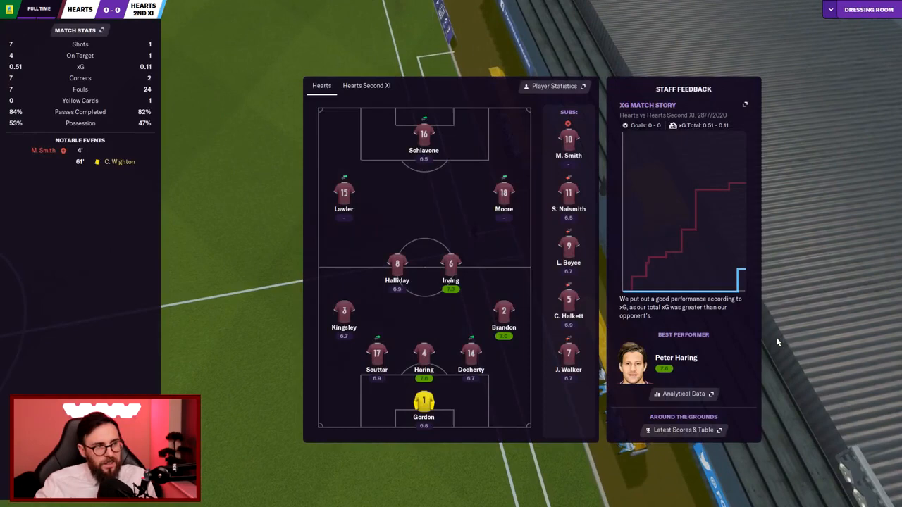
# Step: Go to the post-match dressing room and continue past the team talk
pyautogui.click(869, 9)
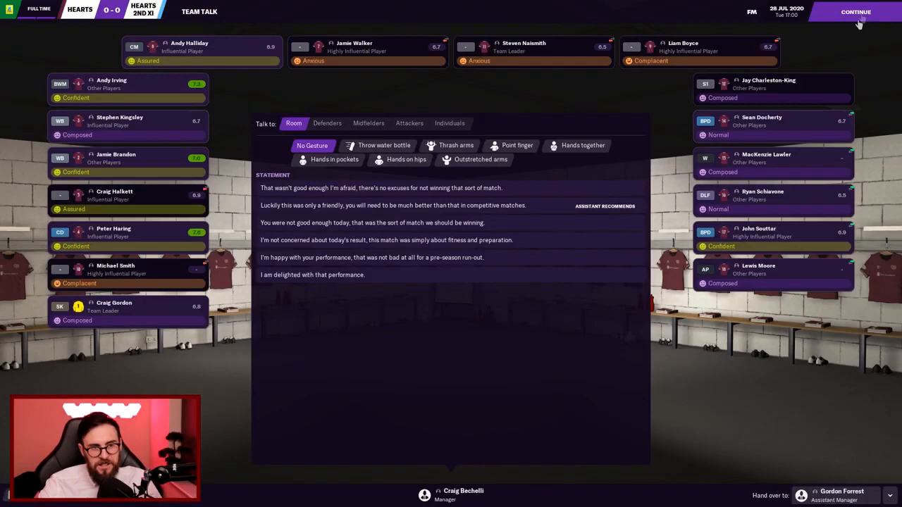
pyautogui.click(856, 12)
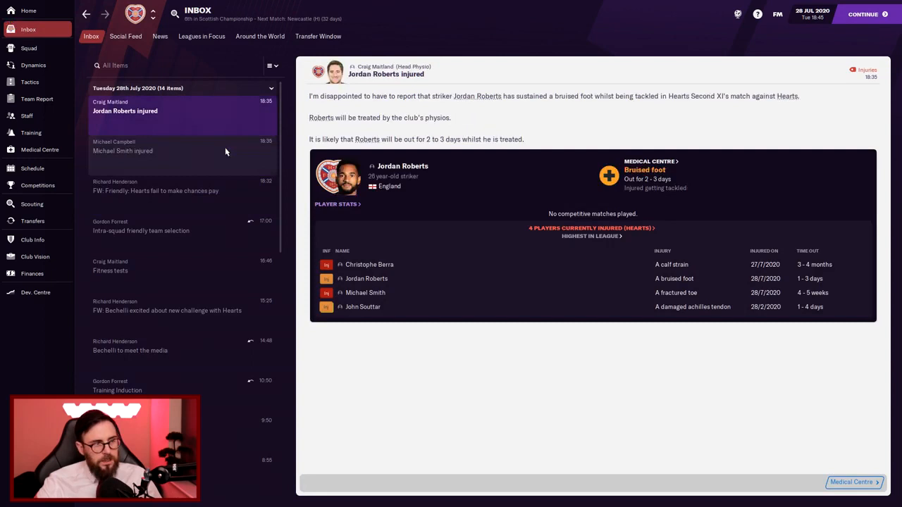
pyautogui.moveTo(439, 282)
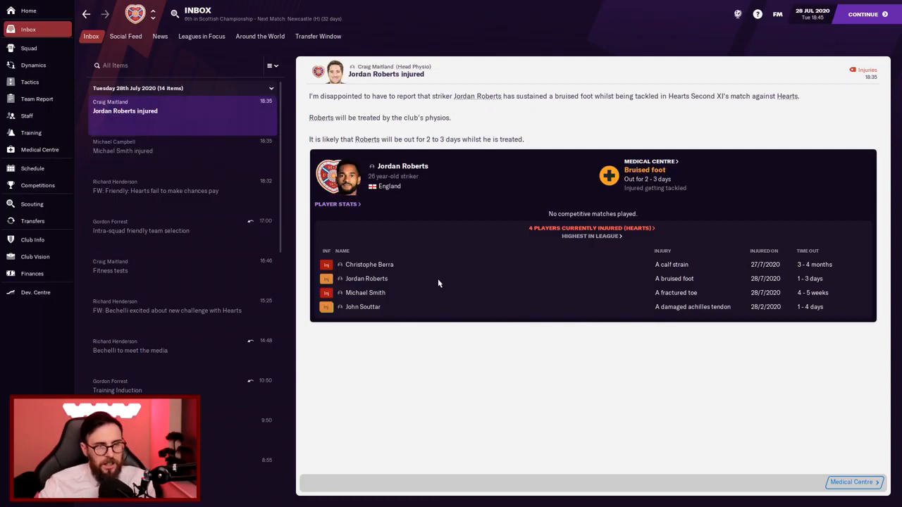